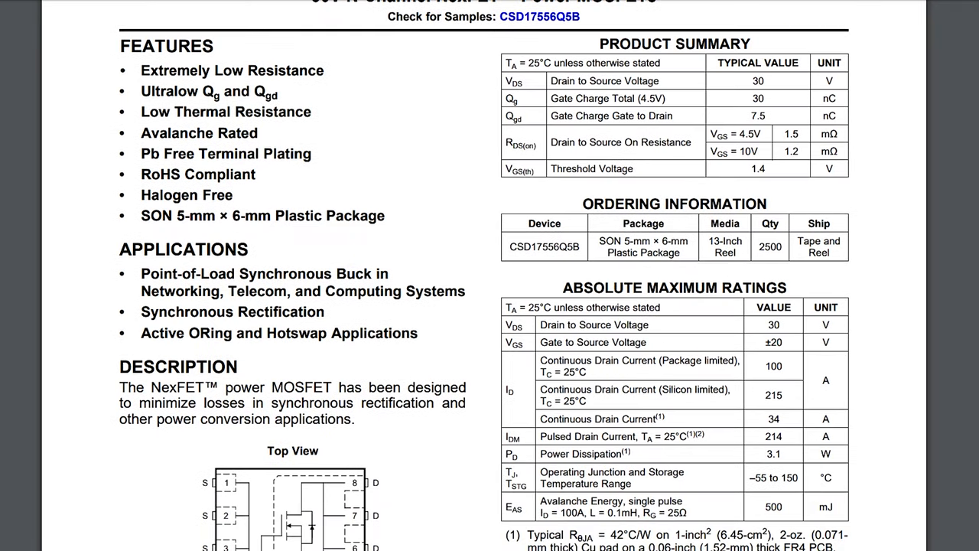
scroll(down, 3)
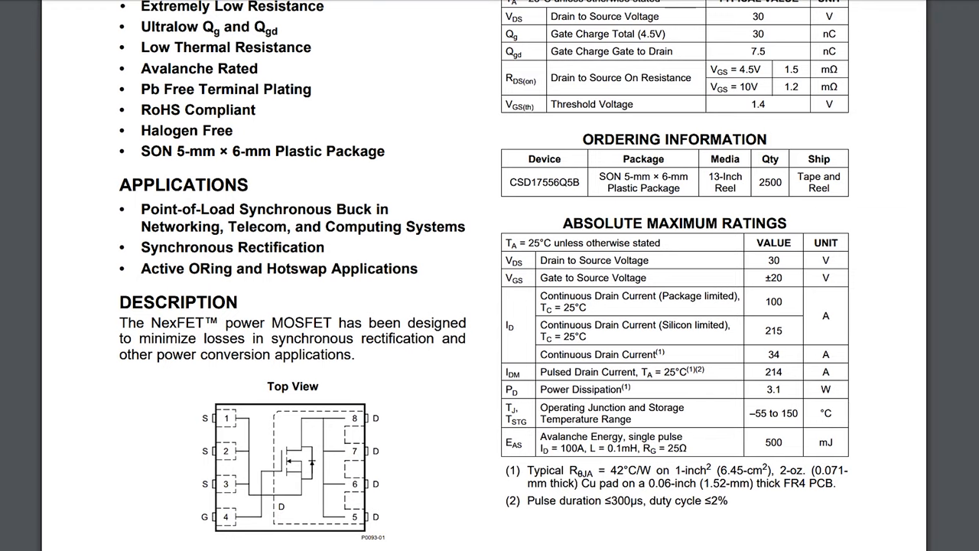
scroll(down, 3)
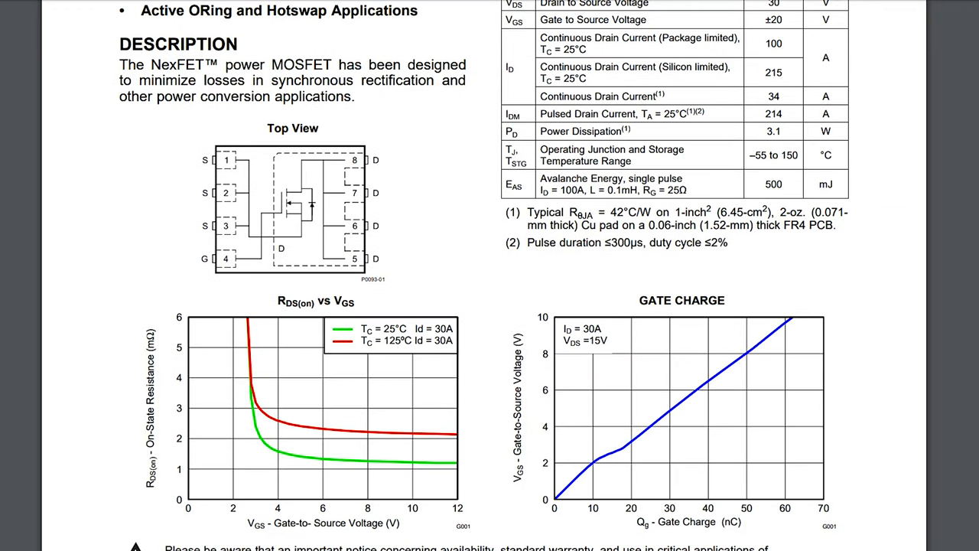